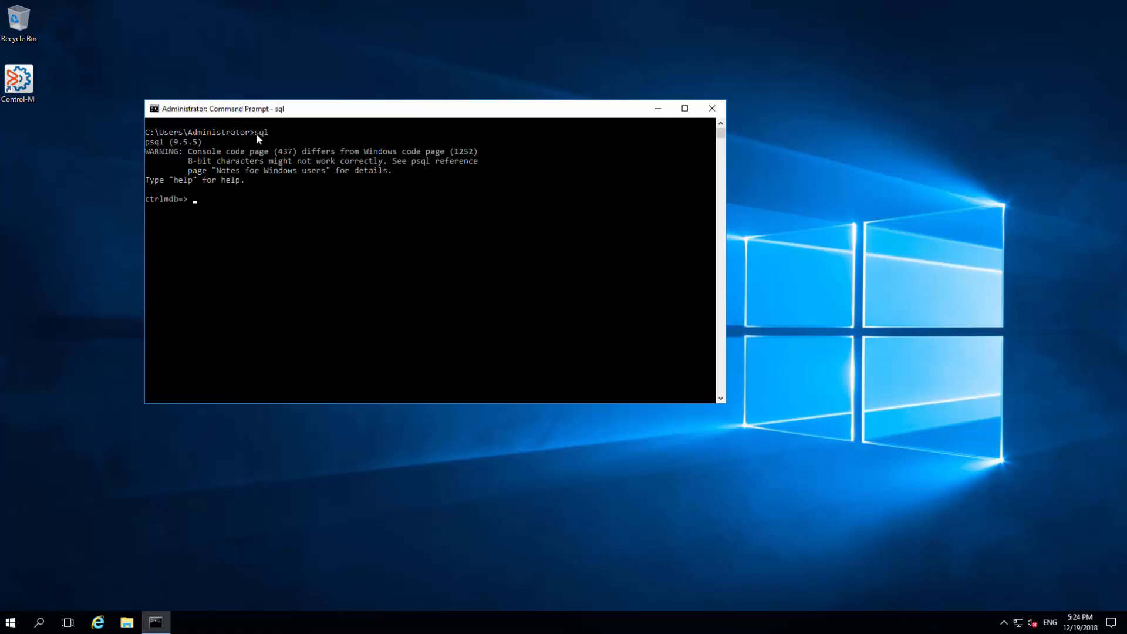
Quit the Control-M Server psql session with \q and start ctm_menu
{"action": "type", "text": "\\q"}
{"action": "type", "text": "SQL"}
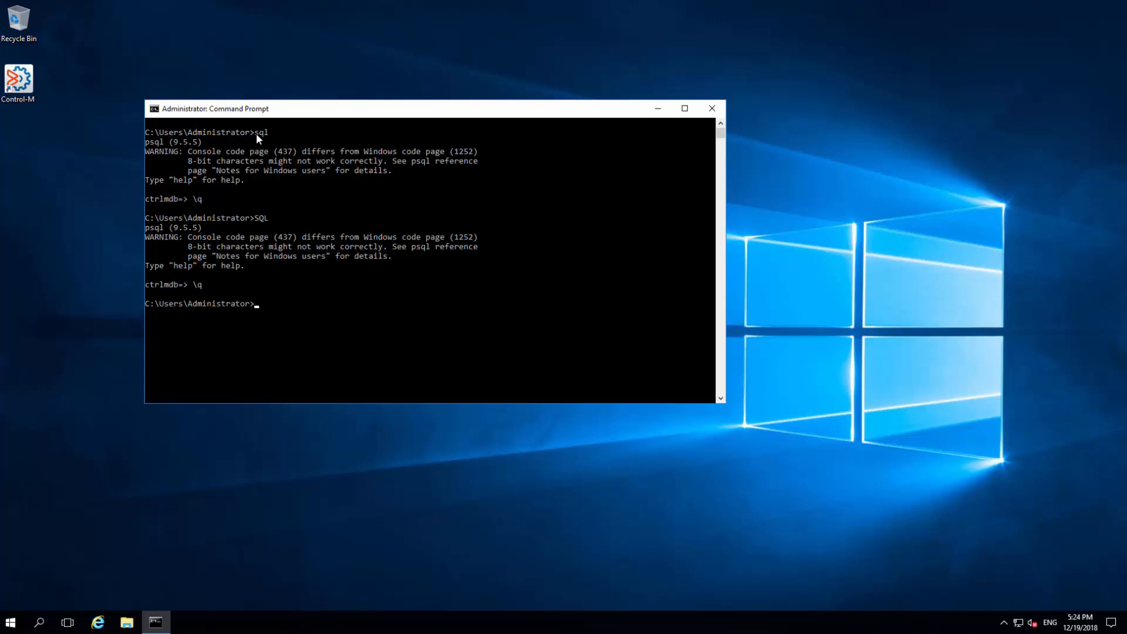
{"action": "type", "text": "ctm"}
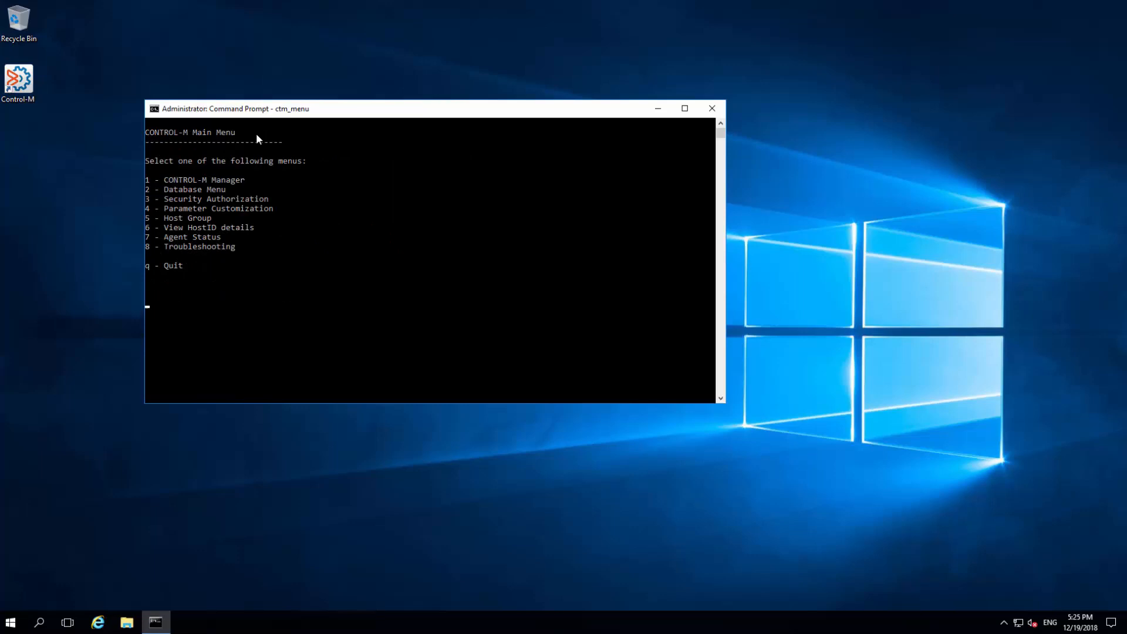
In ctm_menu choose 8 Troubleshooting, then 13 Interactive SQL Commands
{"action": "type", "text": "8"}
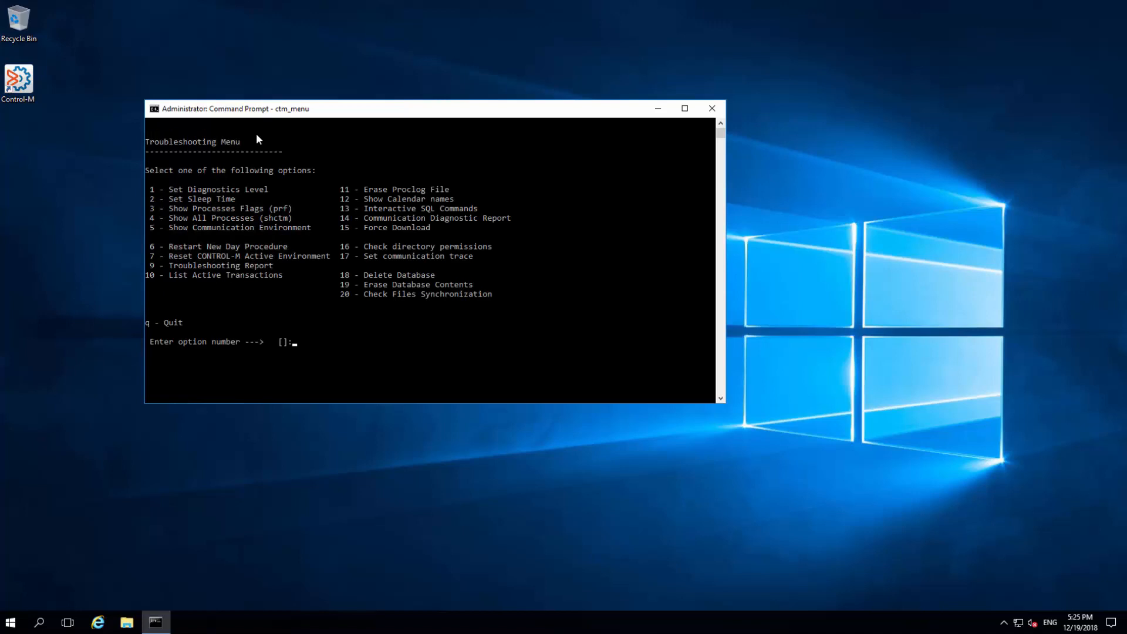
{"action": "type", "text": "13"}
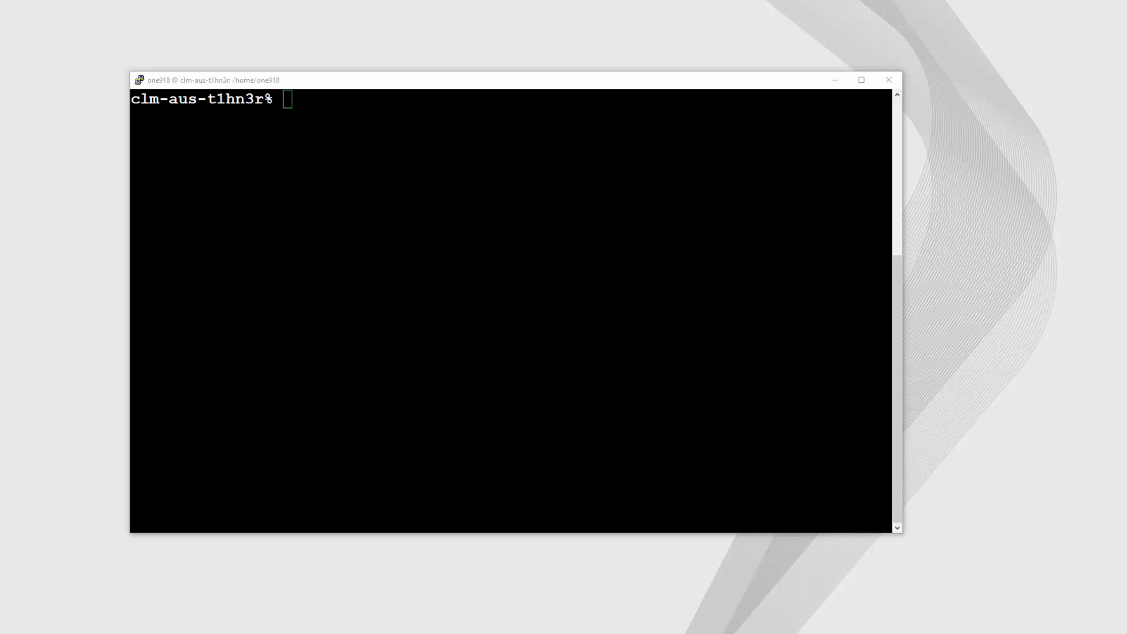
Confirm the user with whoami, open ctrlmdb in psql via sql, then launch ctm_menu
{"action": "type", "text": "whoami"}
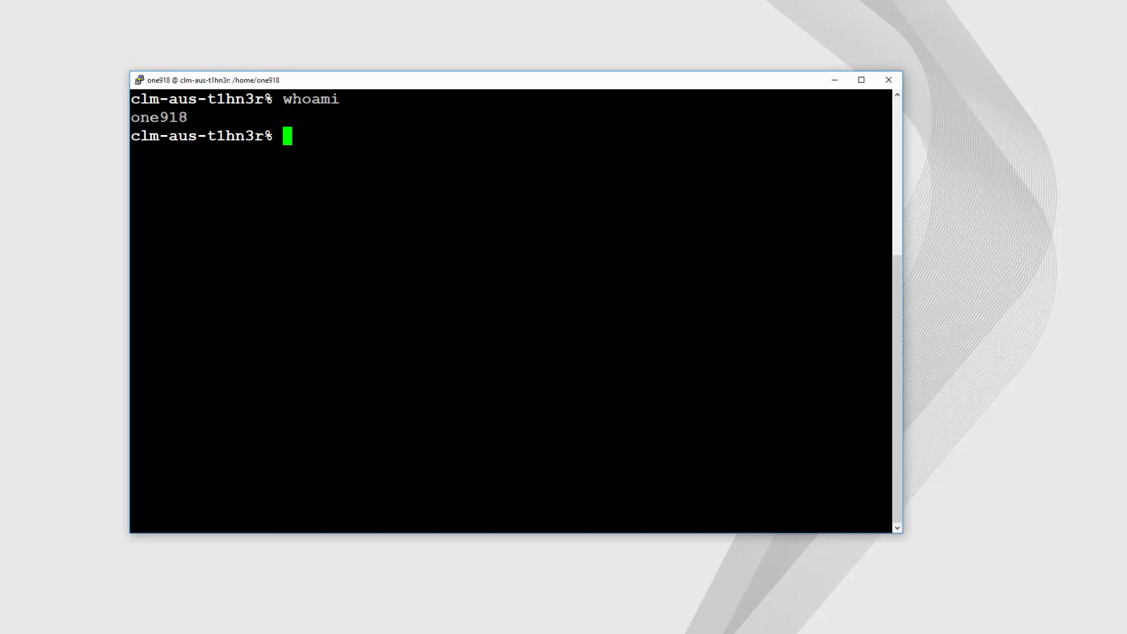
{"action": "type", "text": "sql"}
{"action": "type", "text": "c"}
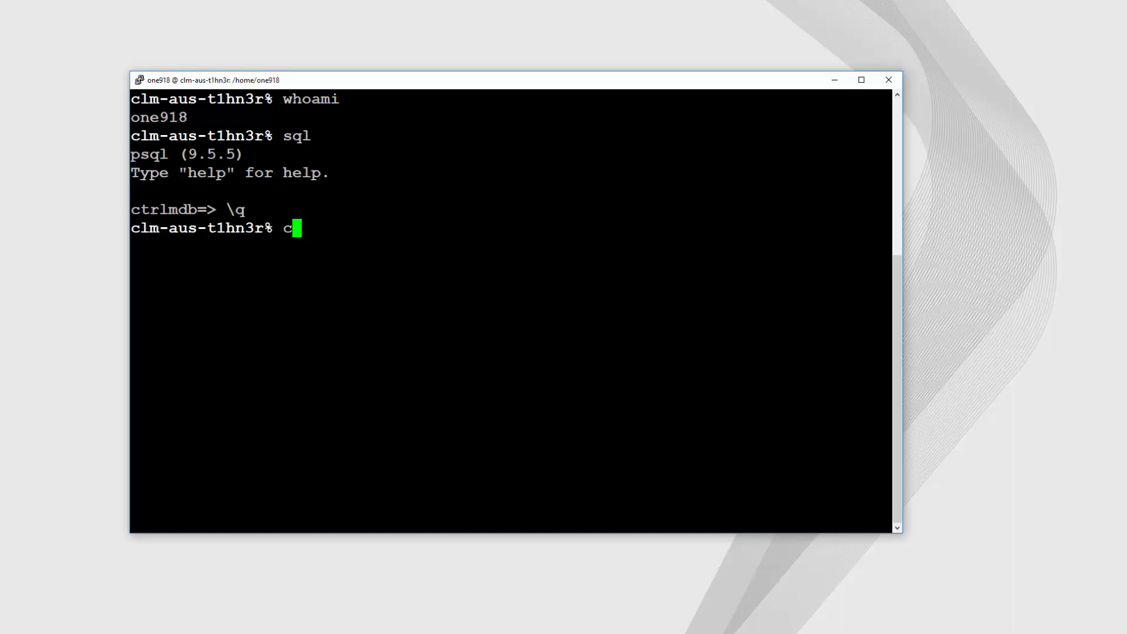
{"action": "type", "text": "tm_menu"}
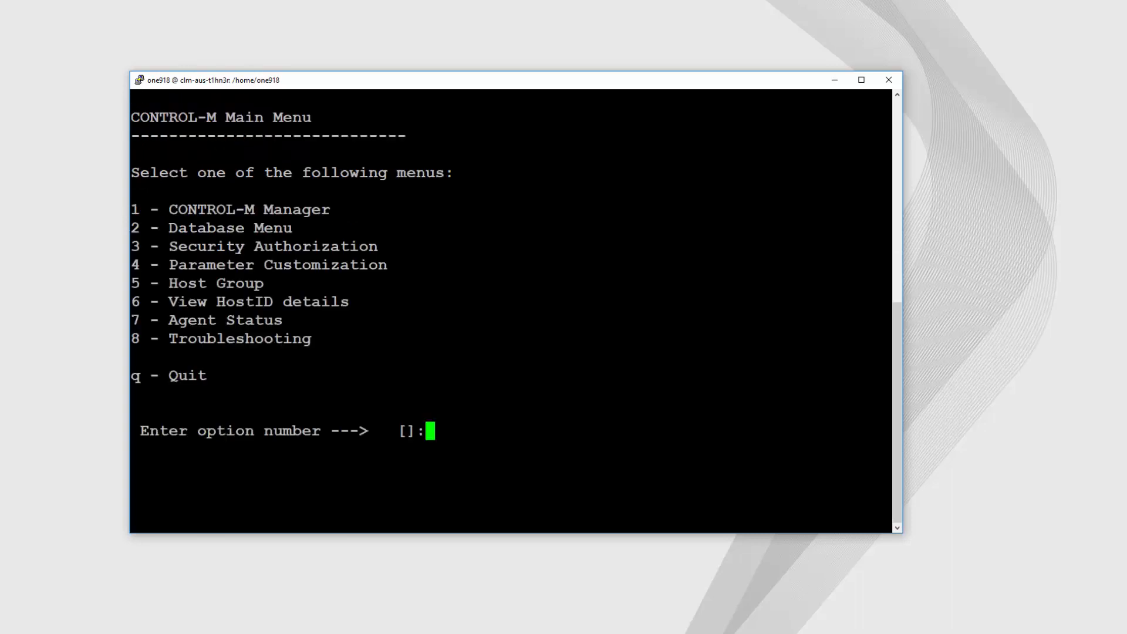
In the Unix ctm_menu choose 8 Troubleshooting, then 14 Interactive SQL Commands
{"action": "type", "text": "8"}
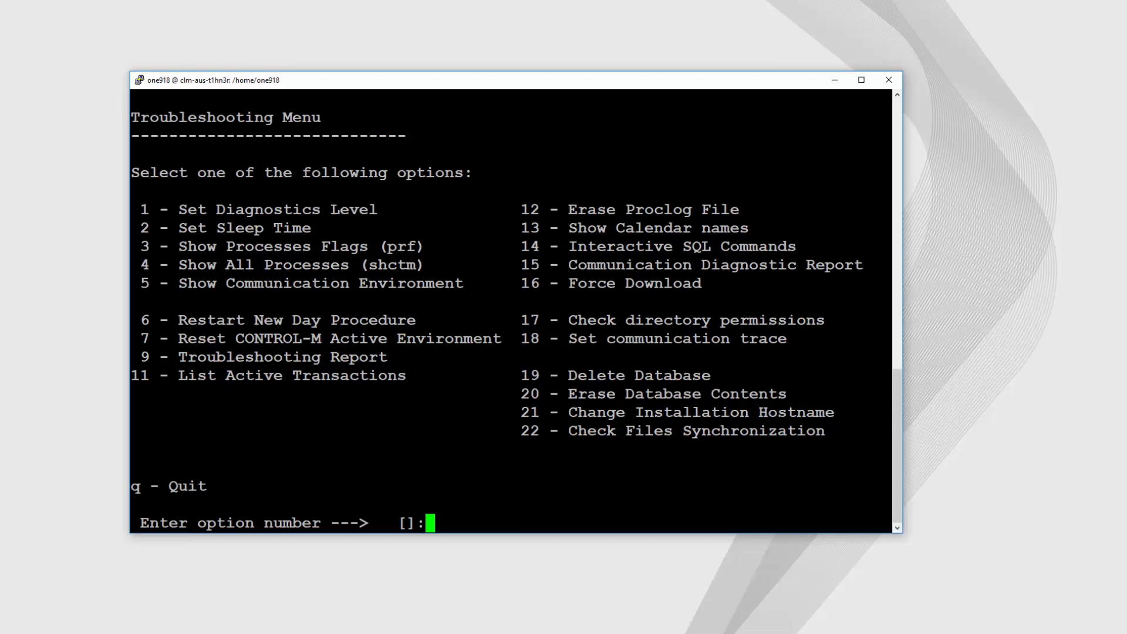
{"action": "type", "text": "14"}
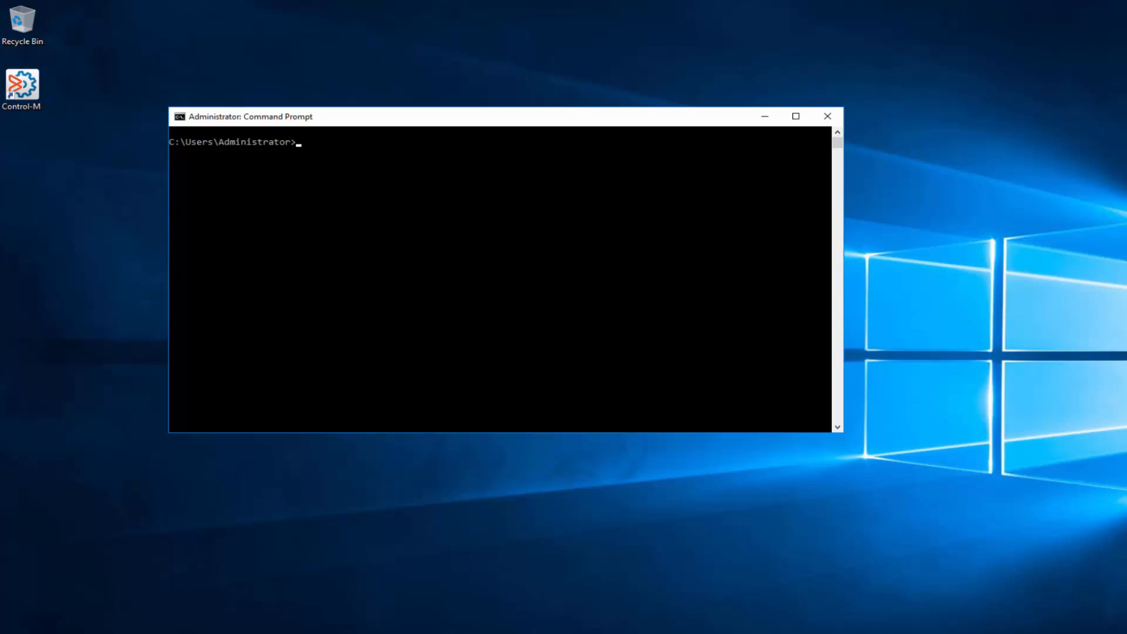
{"action": "mouse_move", "coordinate": [509, 233]}
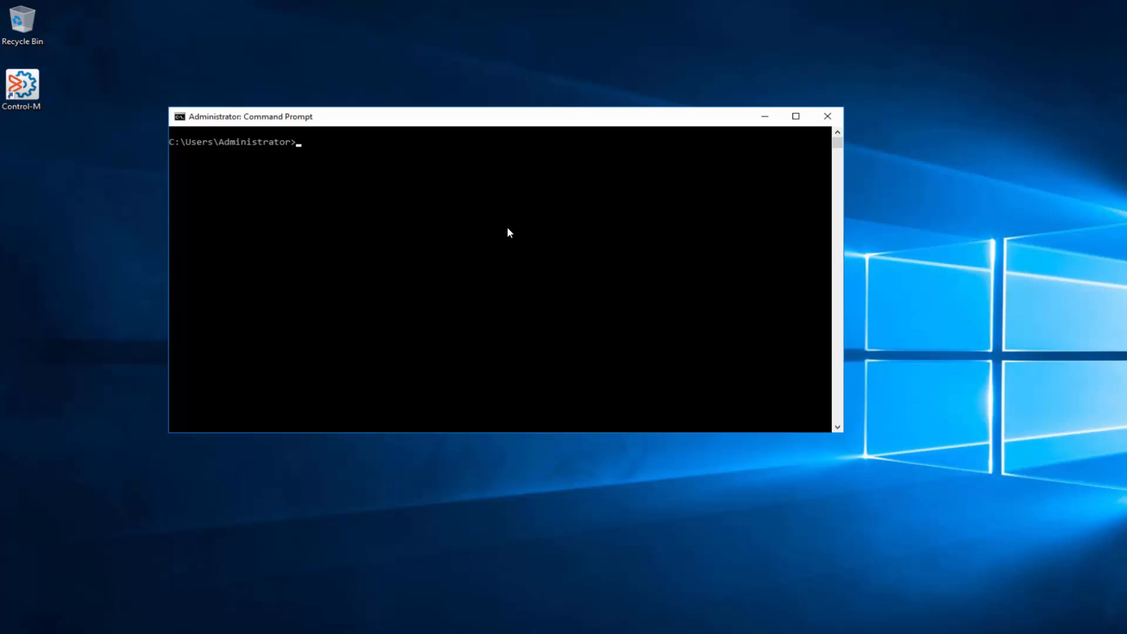
Run EM_SQL -U emuser -P with the emuser password to log into the EM database
{"action": "type", "text": "E"}
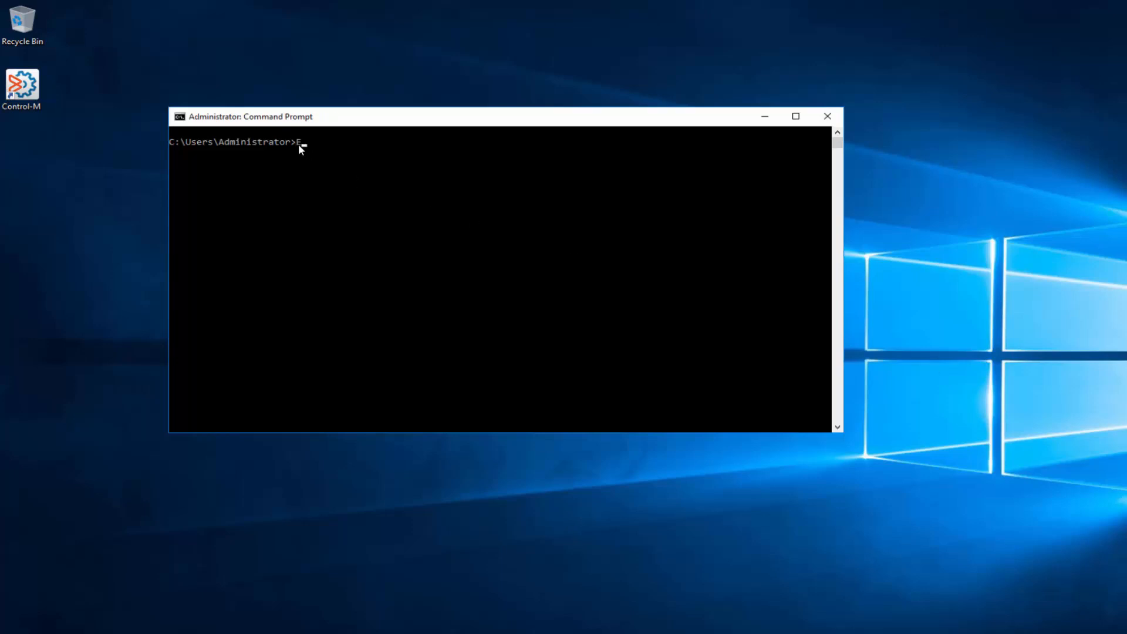
{"action": "type", "text": "M_SQ"}
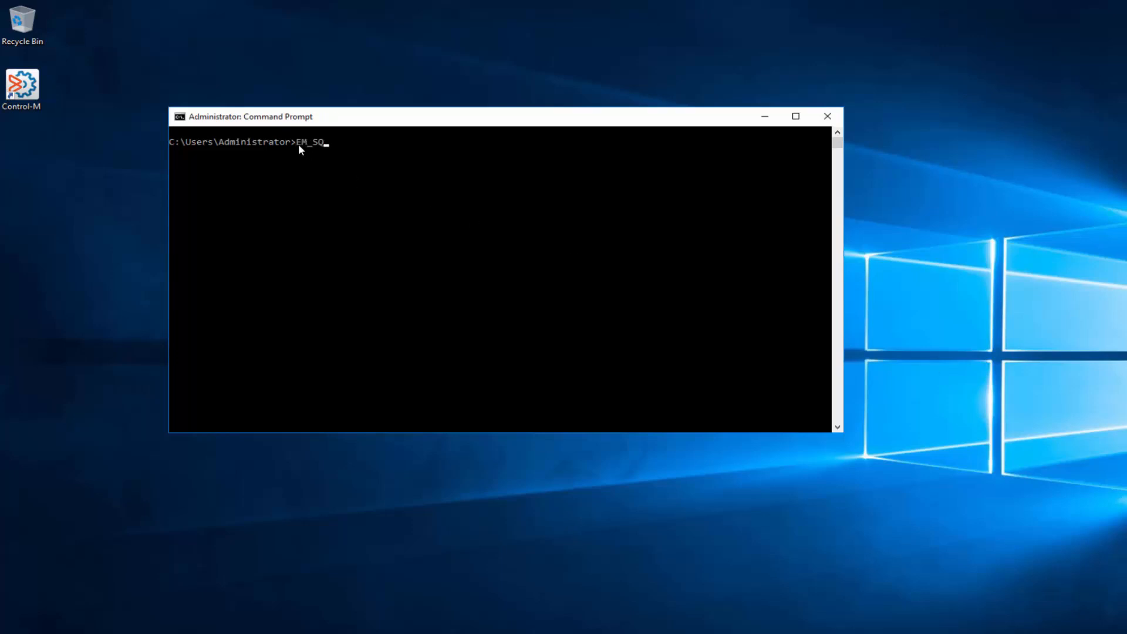
{"action": "type", "text": "L"}
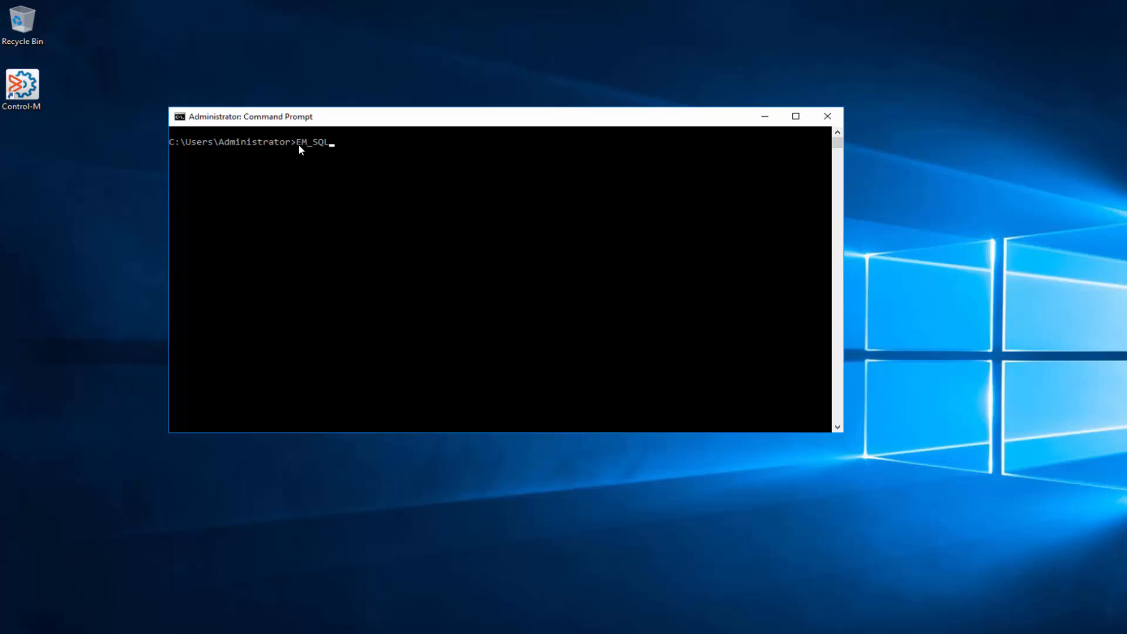
{"action": "type", "text": "-U"}
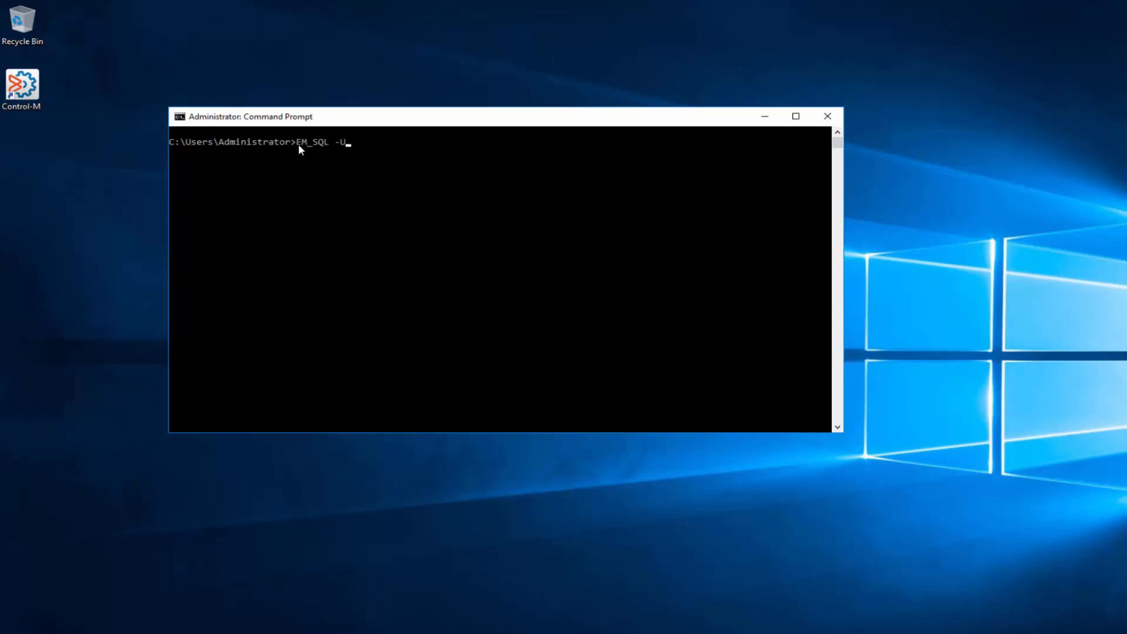
{"action": "type", "text": "e"}
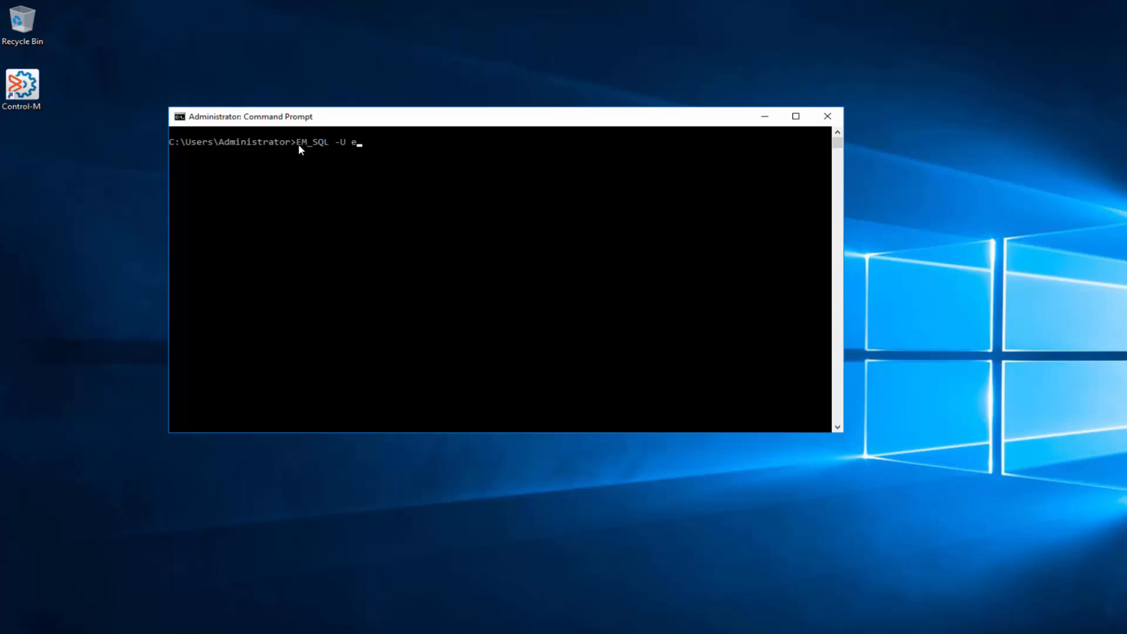
{"action": "type", "text": "muser"}
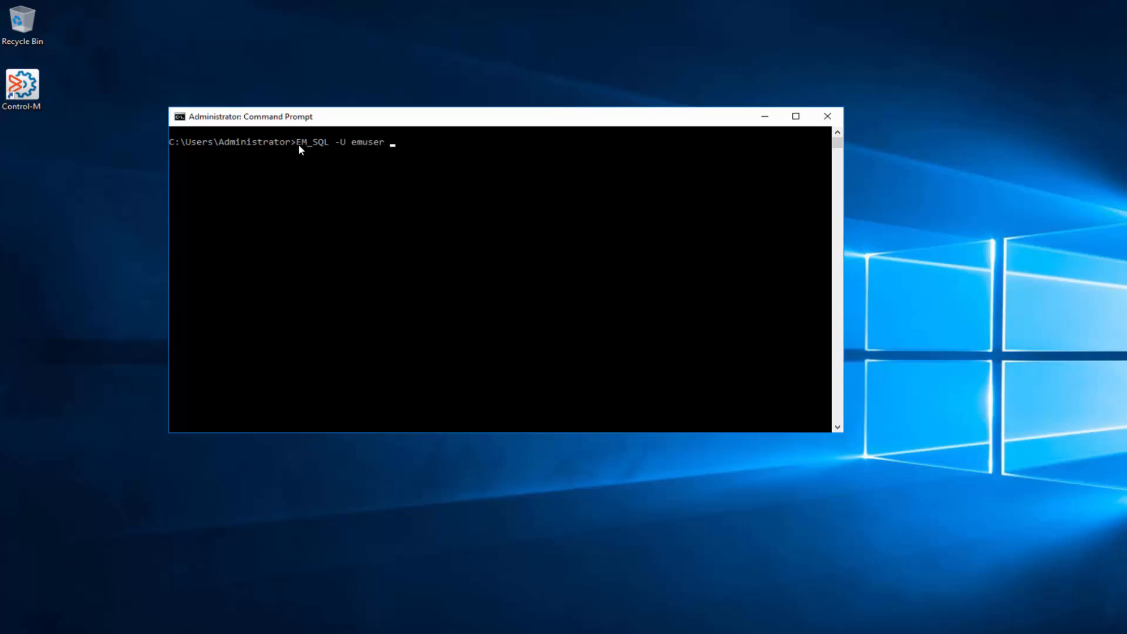
{"action": "type", "text": "-P"}
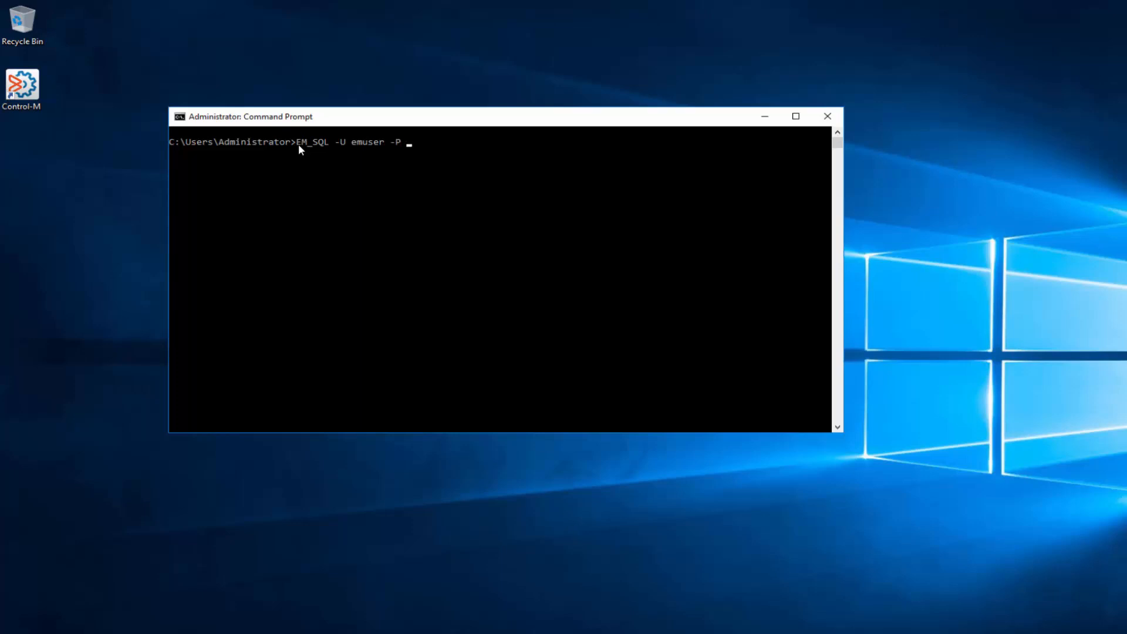
{"action": "type", "text": "Empas"}
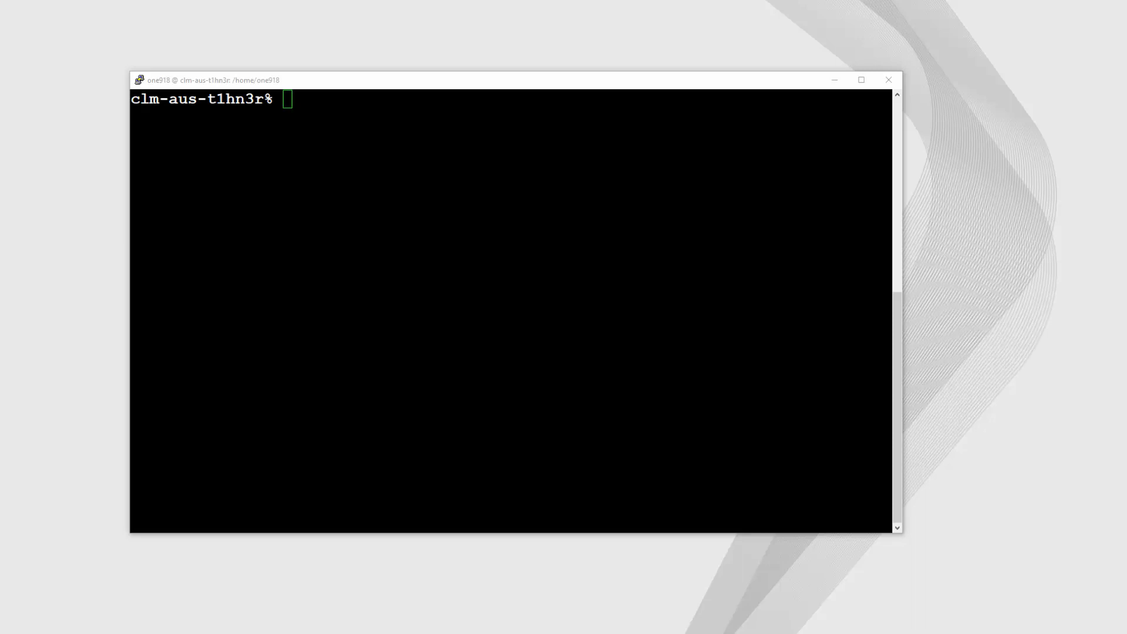
Check the user, log into emdb as emuser with em psql, then quit with \q
{"action": "type", "text": "whoami"}
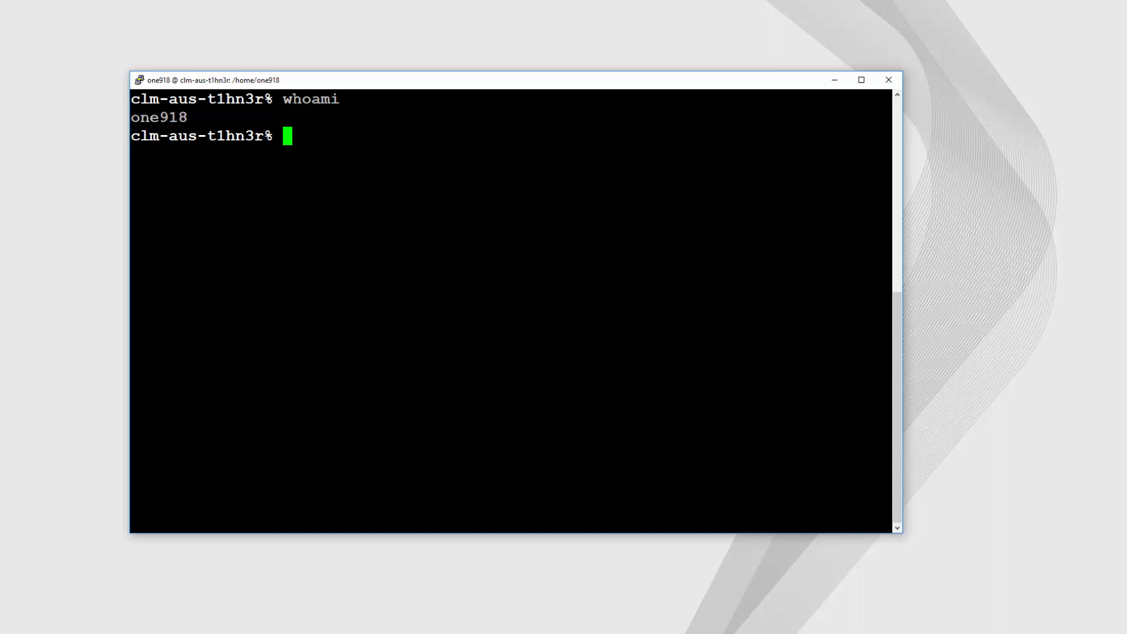
{"action": "type", "text": "em"}
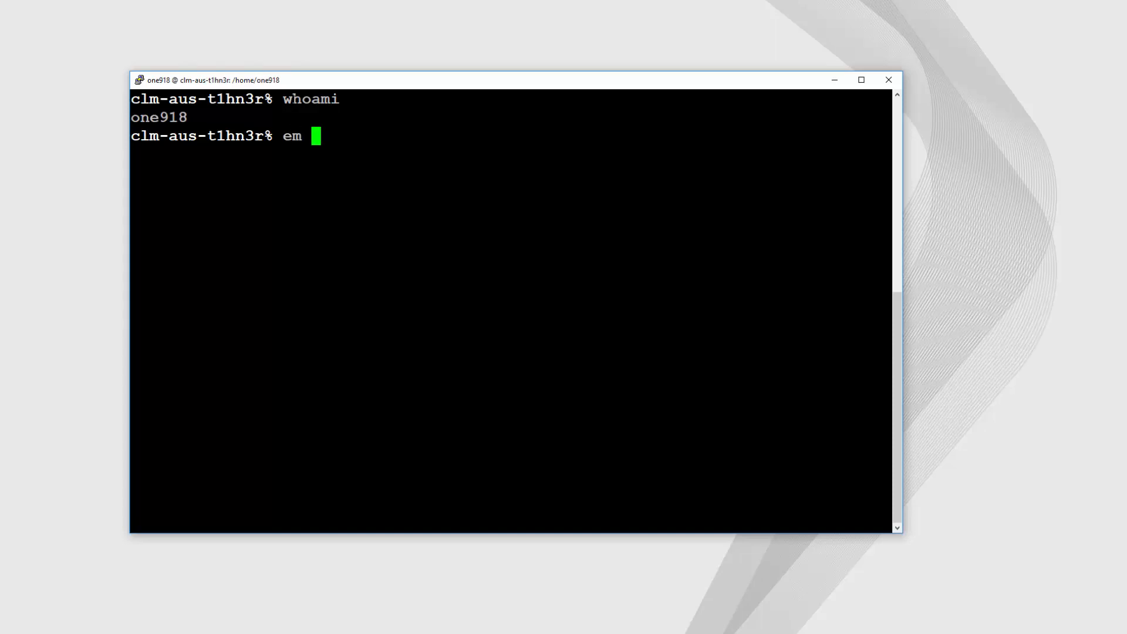
{"action": "type", "text": "psql -U e"}
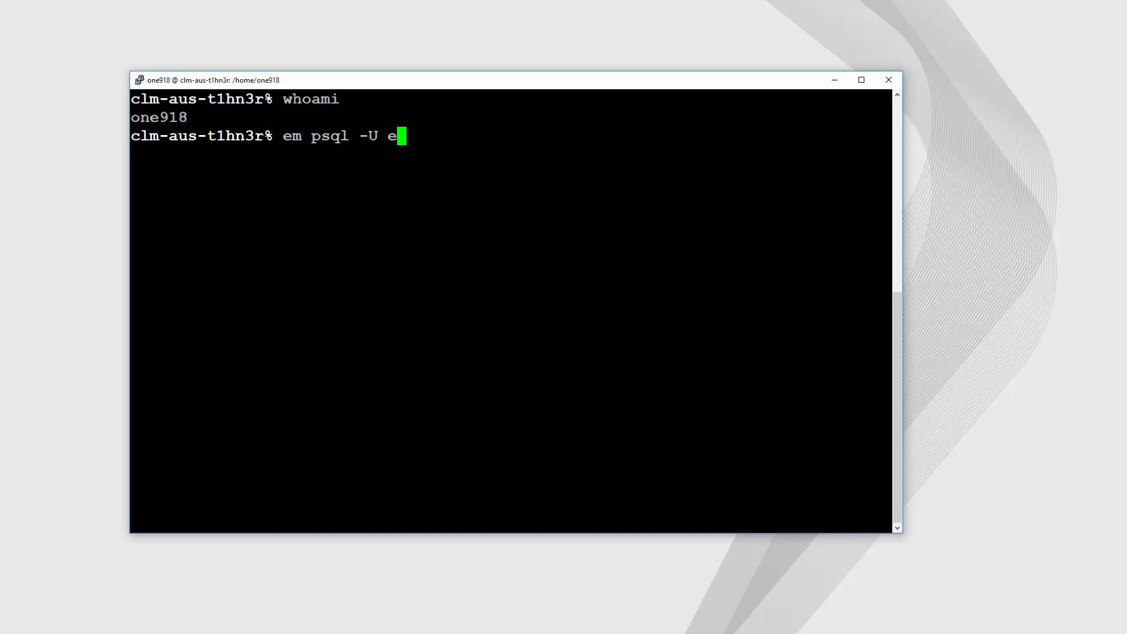
{"action": "type", "text": "muser"}
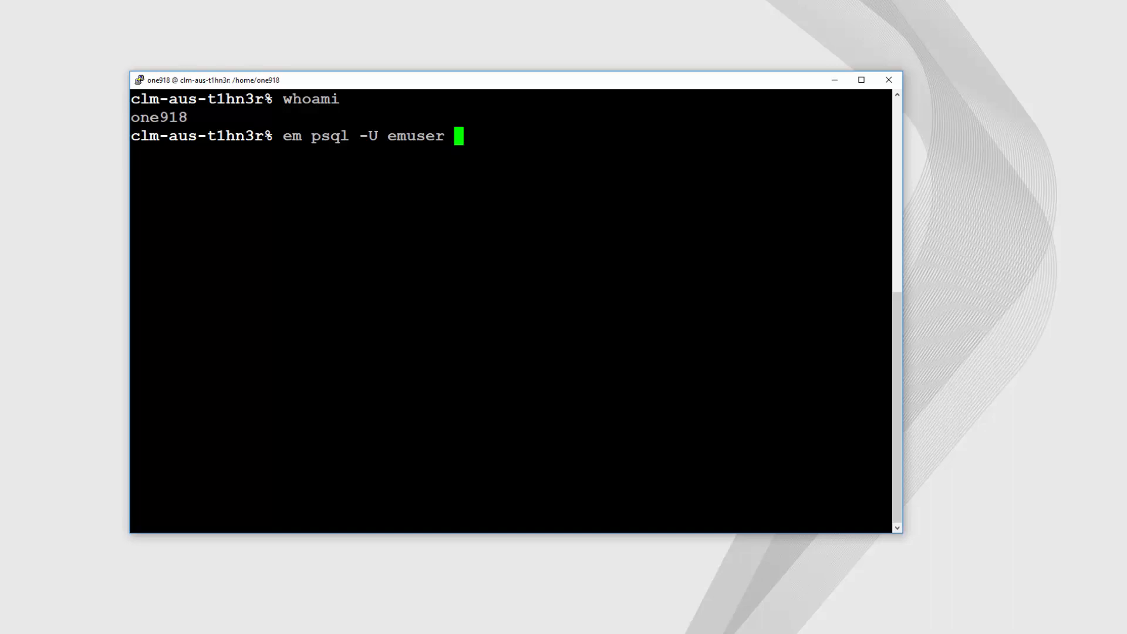
{"action": "type", "text": "-d"}
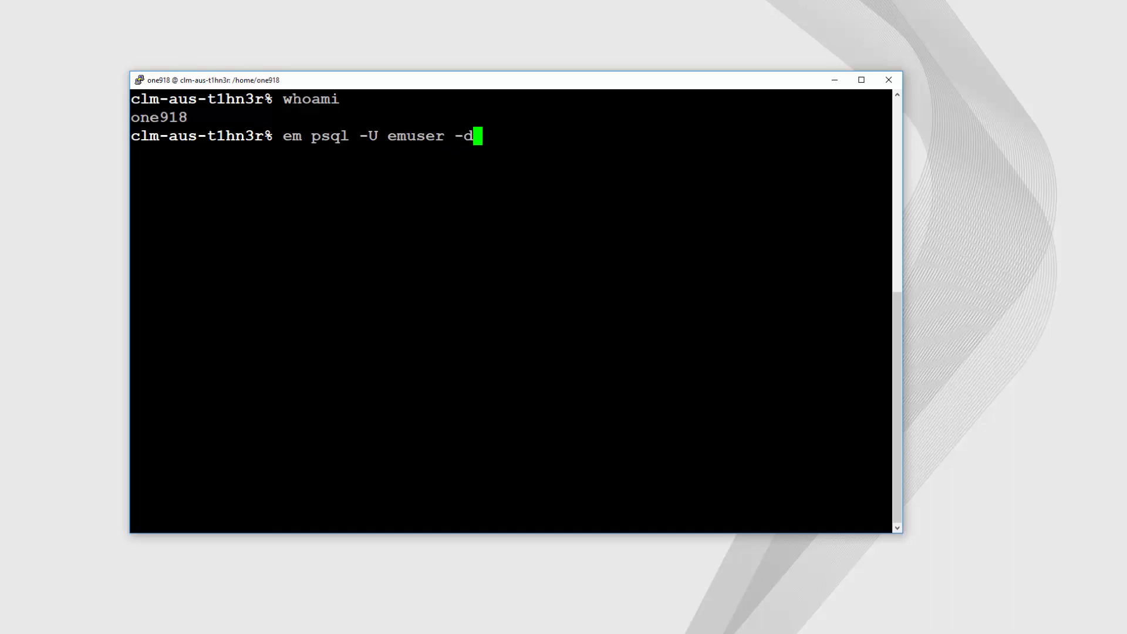
{"action": "type", "text": "emdb"}
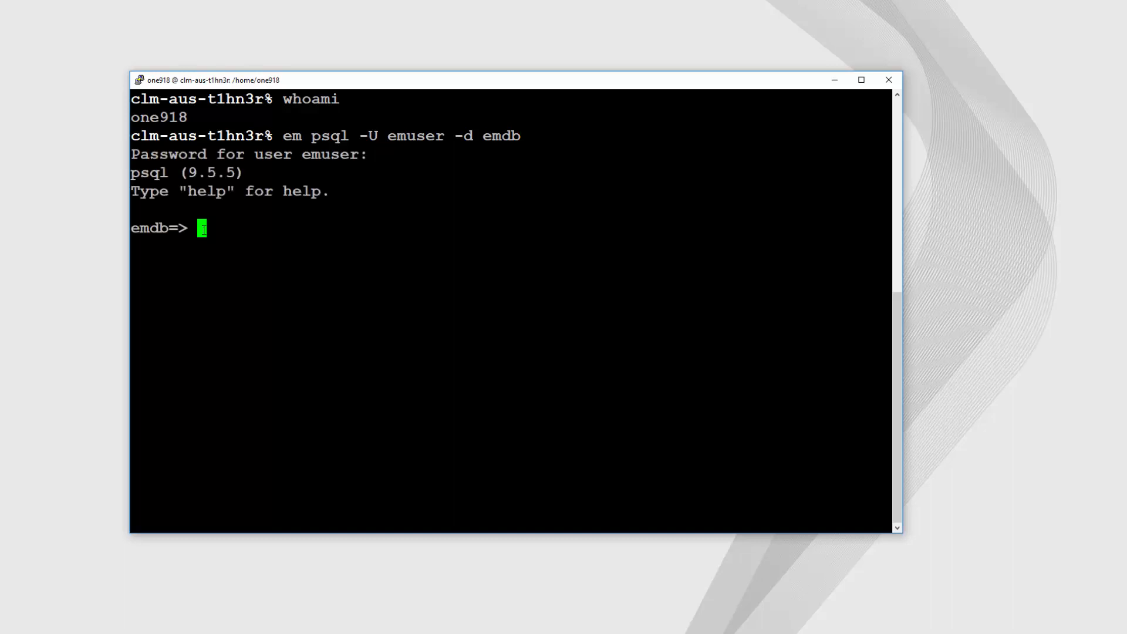
{"action": "type", "text": "\\q"}
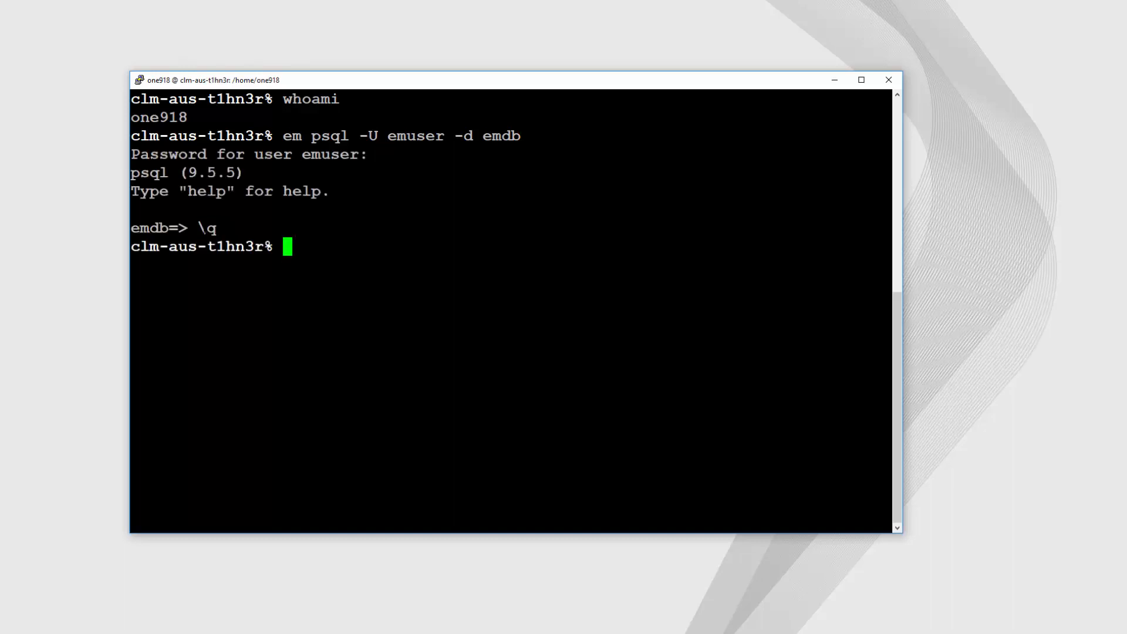
Run em env | grep ECS_DATABASE to check the database environment variables
{"action": "type", "text": "em env | g"}
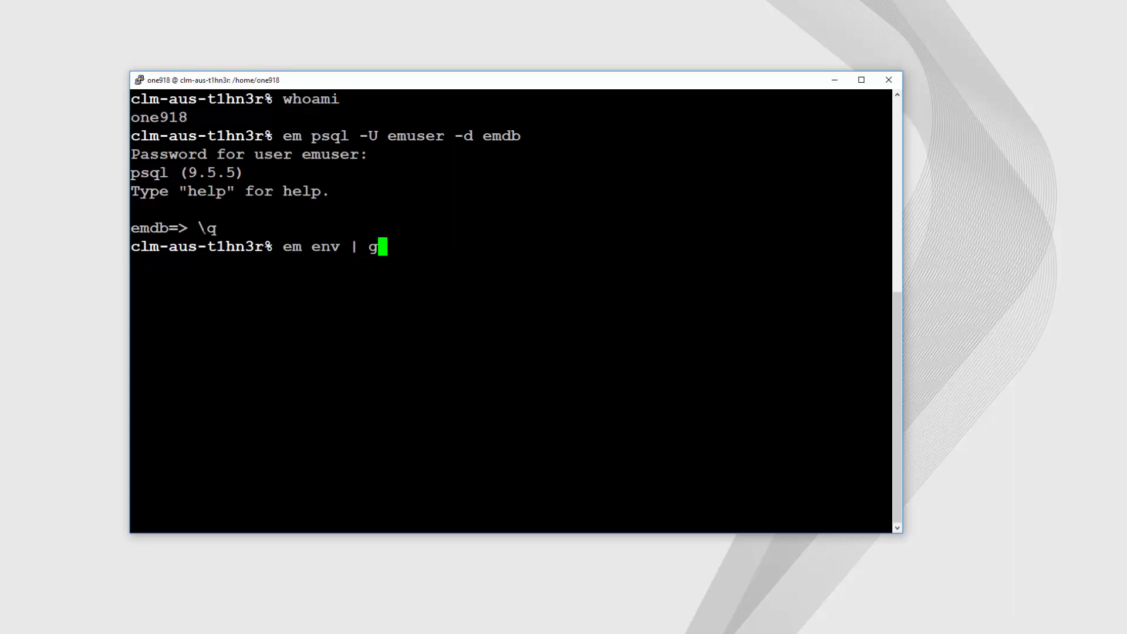
{"action": "type", "text": "rep E"}
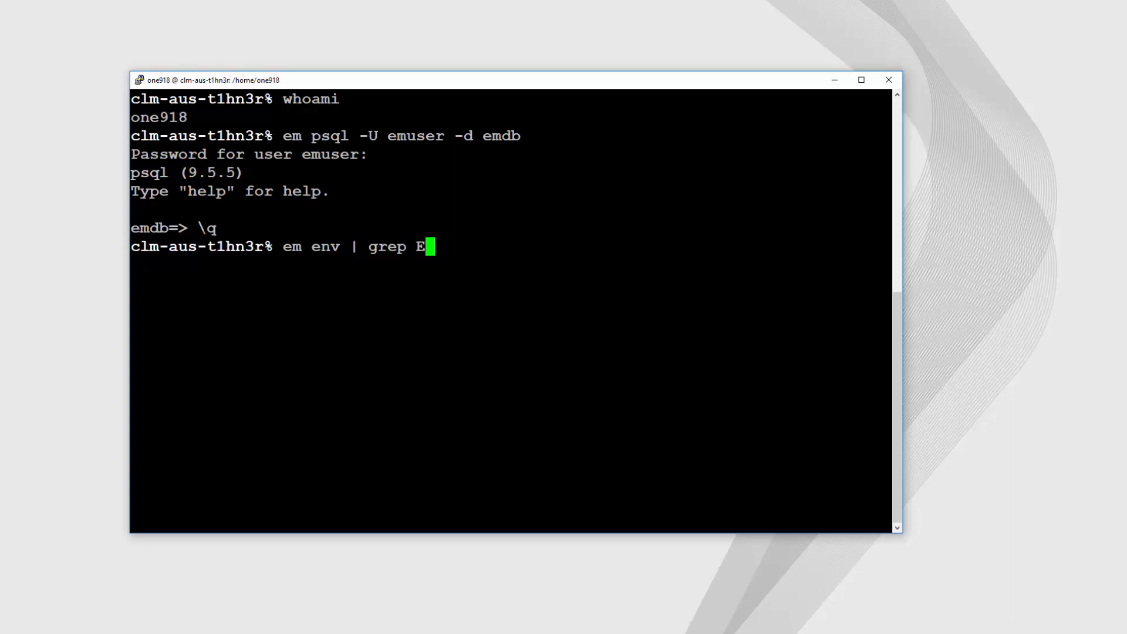
{"action": "type", "text": "CS_DATABAS"}
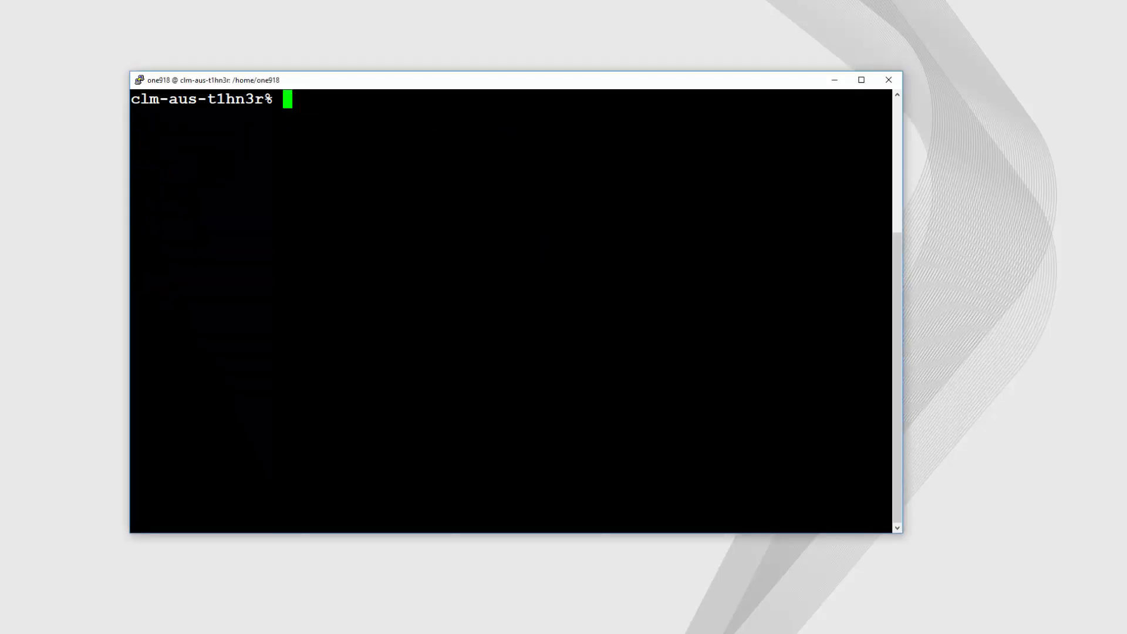
Launch root_menu and log in with the emuser DBO credentials
{"action": "type", "text": "r"}
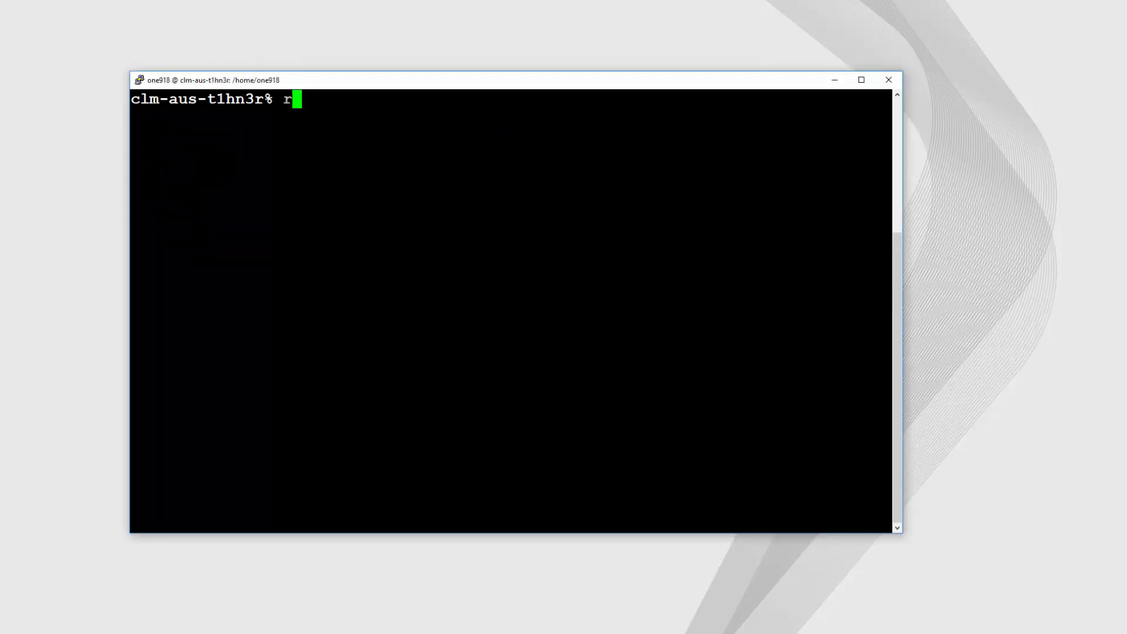
{"action": "type", "text": "oot_m"}
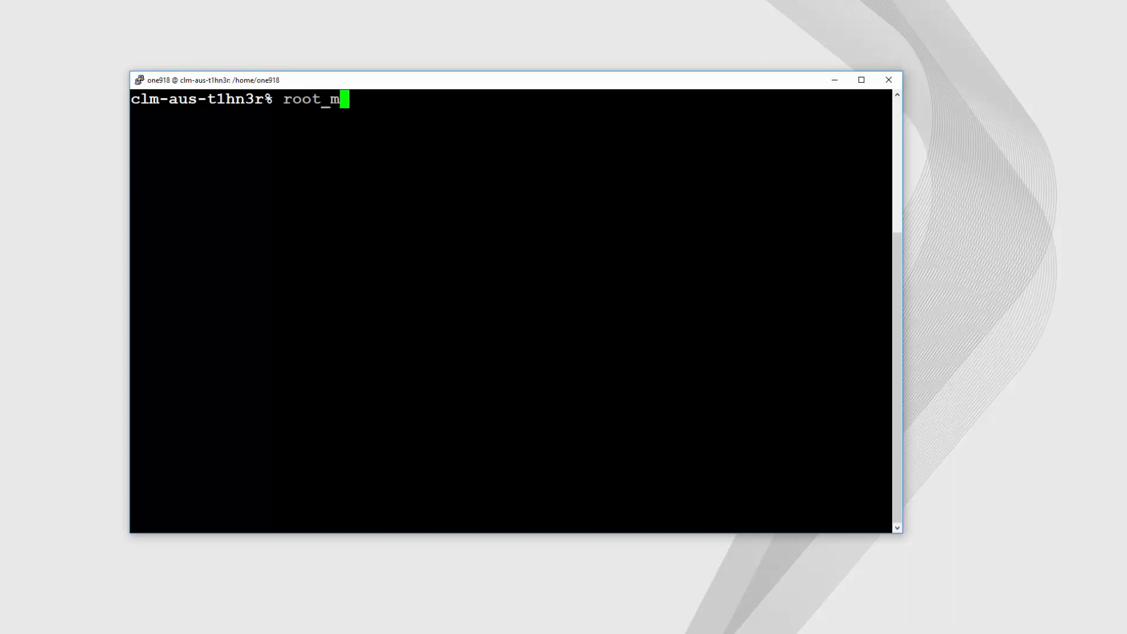
{"action": "key", "text": "Return"}
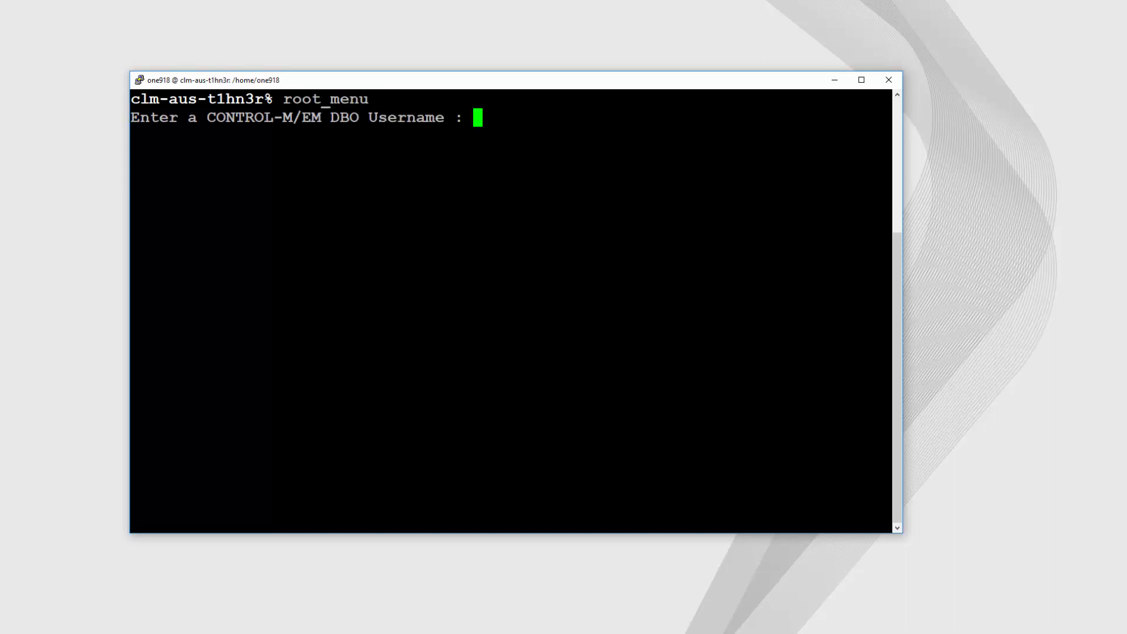
{"action": "type", "text": "emuse"}
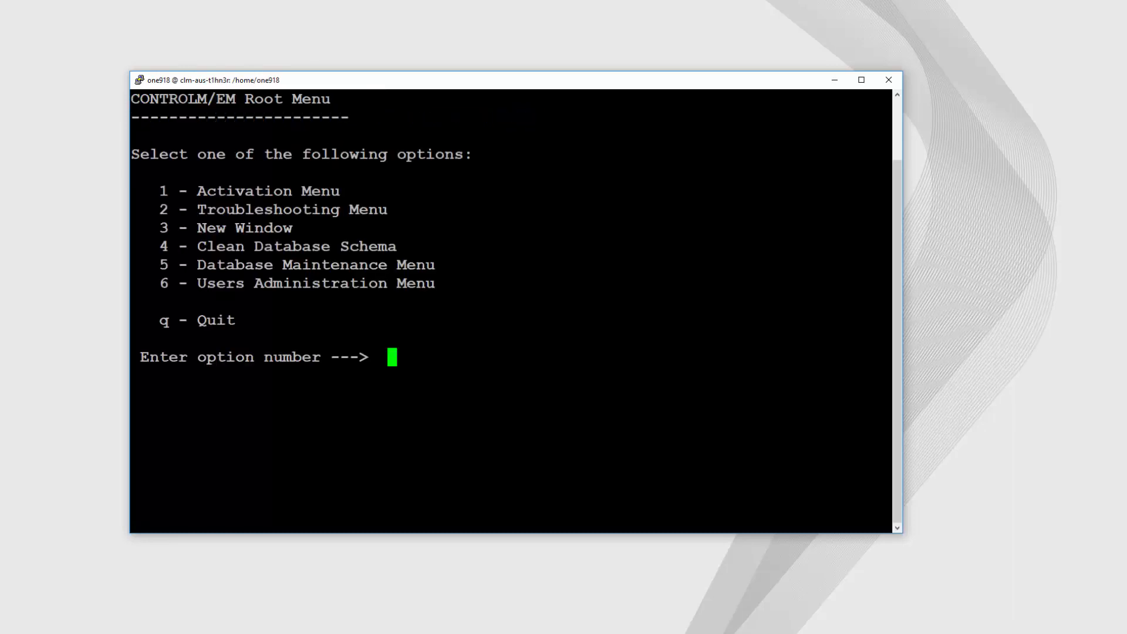
Choose 2 Troubleshooting, 1 Database Troubleshooting, 1 Interactive SQL to reach the emdb psql prompt
{"action": "type", "text": "2"}
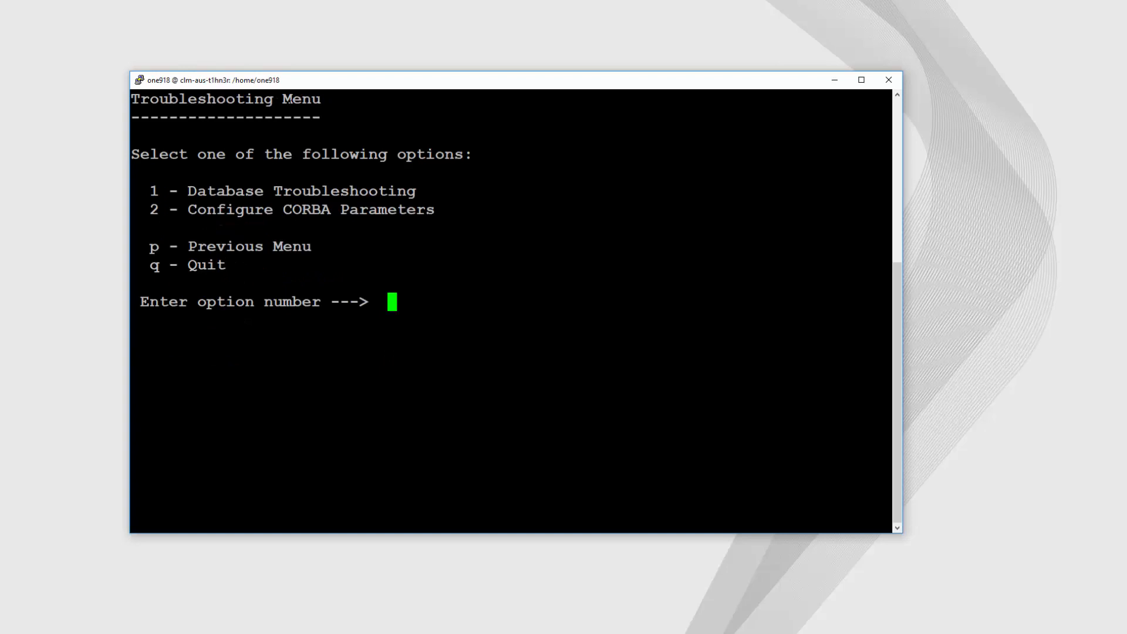
{"action": "type", "text": "1"}
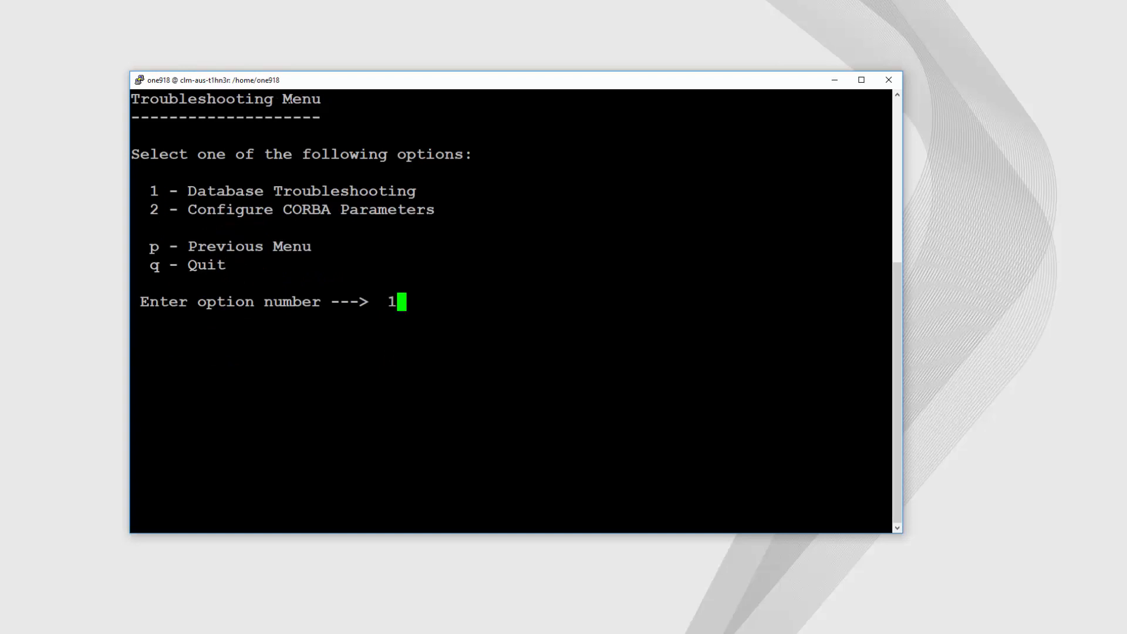
{"action": "key", "text": "enter"}
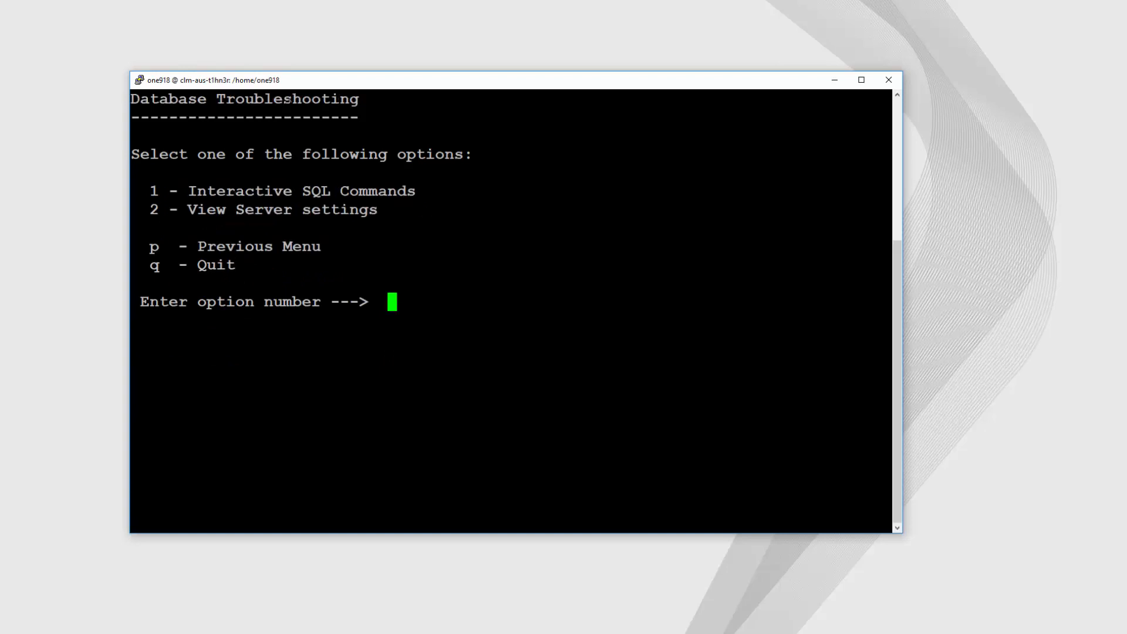
{"action": "type", "text": "1"}
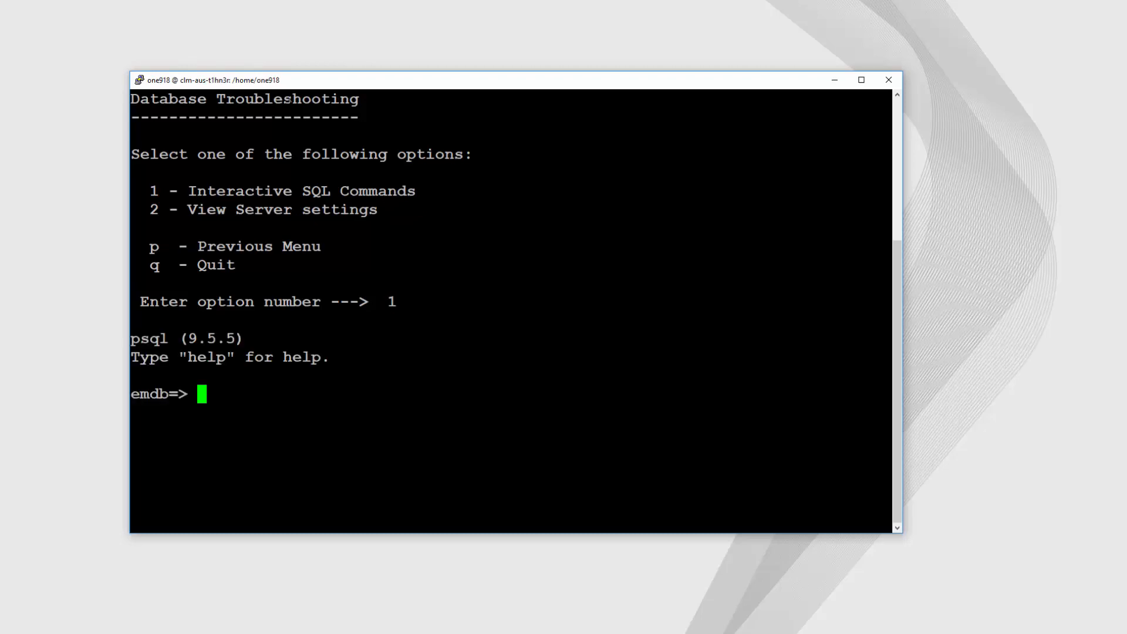